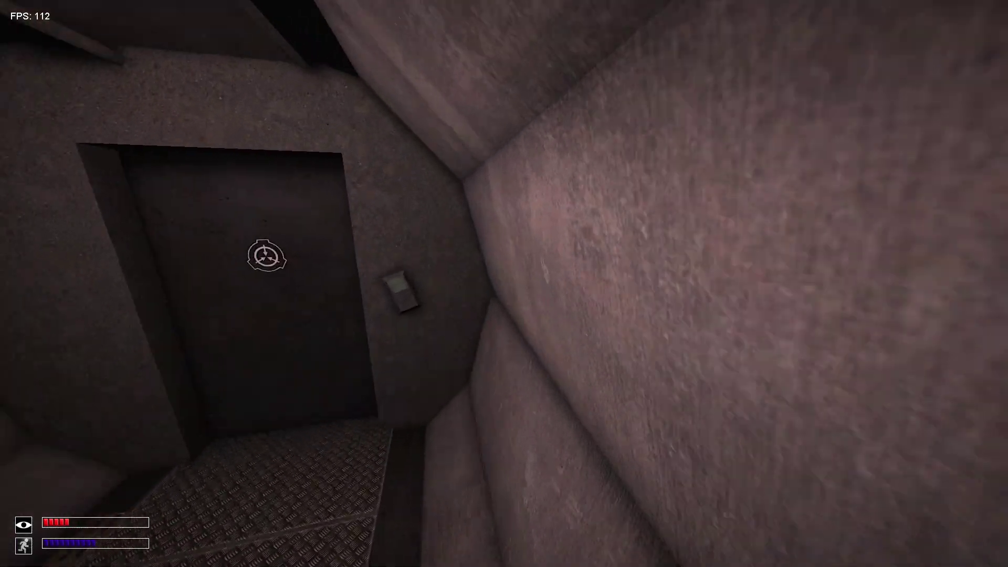
{"action": "mouse_move", "coordinate": [504, 284]}
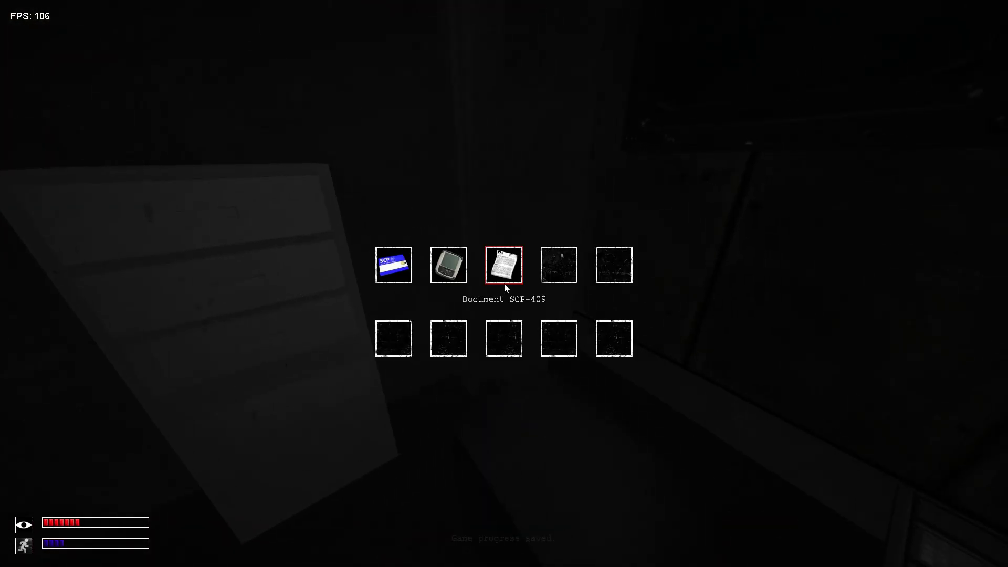
{"action": "left_click", "coordinate": [504, 265]}
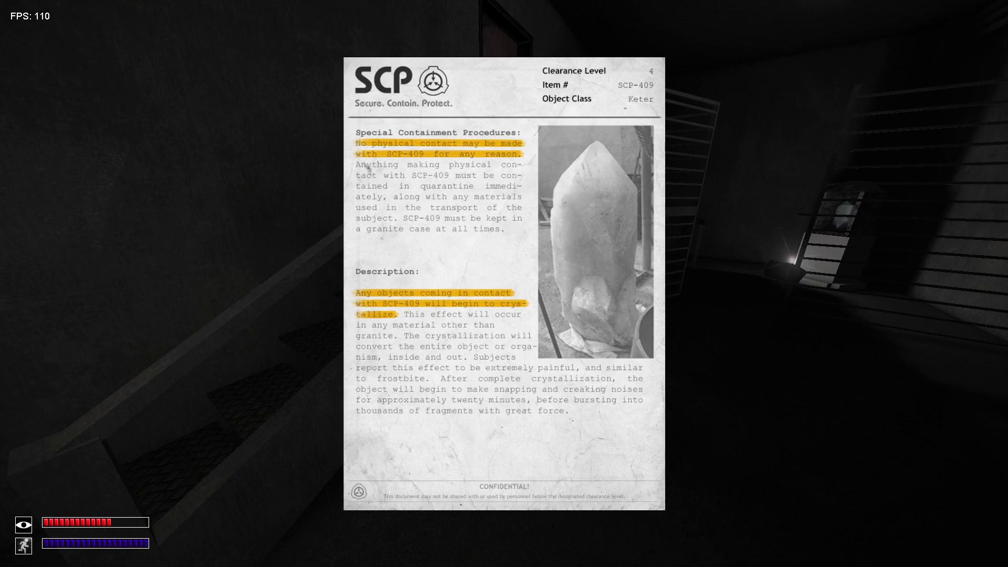
{"action": "key", "text": "escape"}
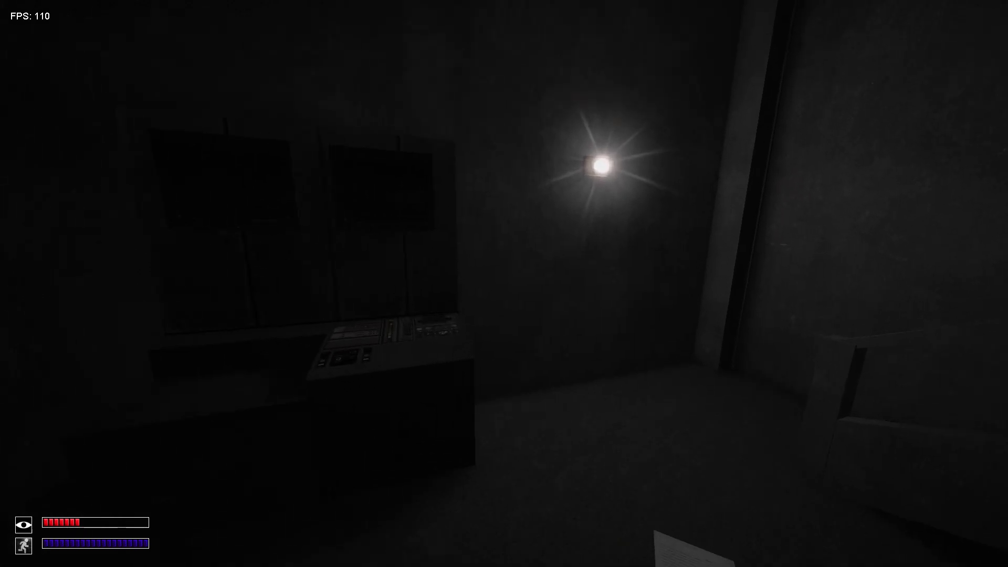
{"action": "mouse_move", "coordinate": [504, 284]}
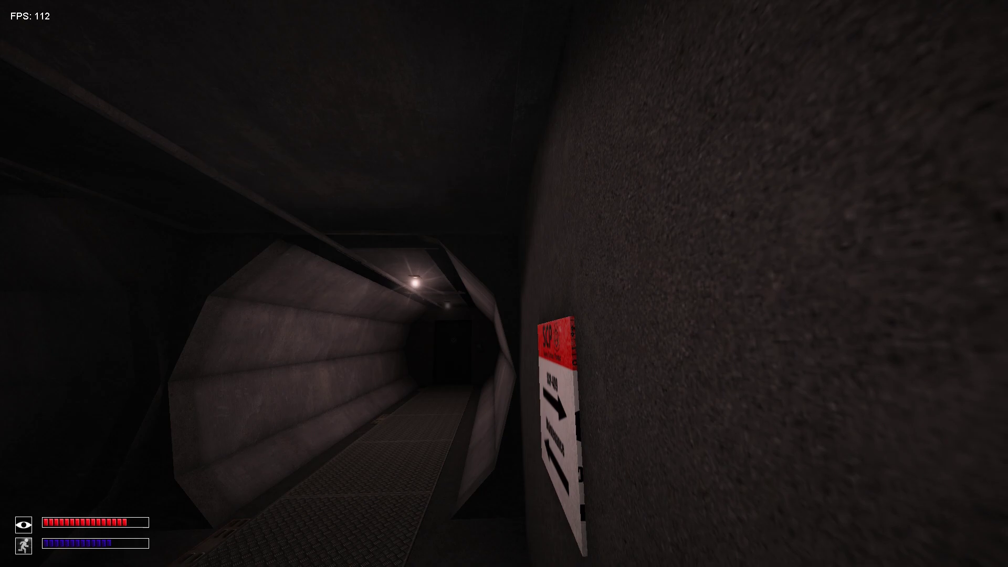
{"action": "mouse_move", "coordinate": [504, 283]}
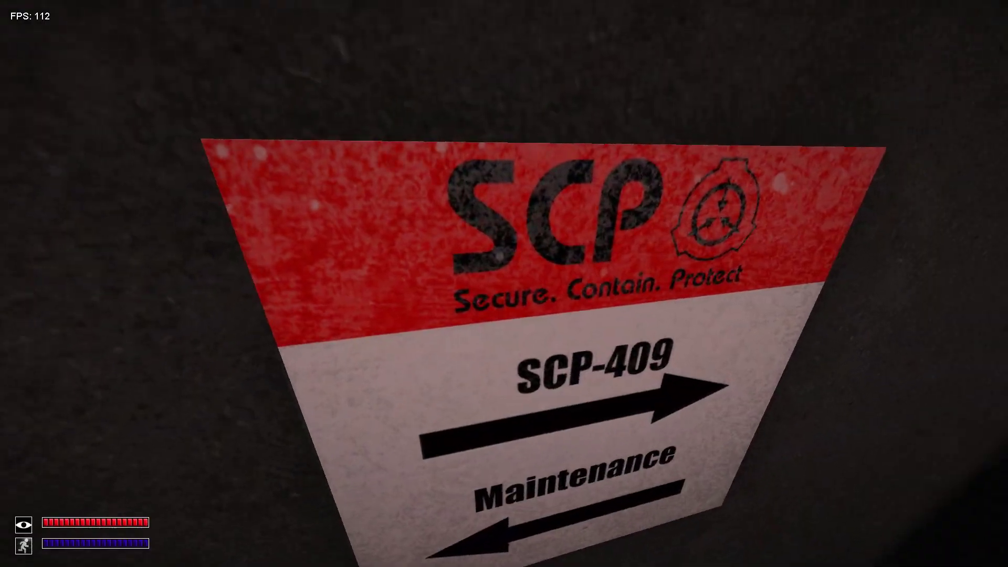
{"action": "mouse_move", "coordinate": [504, 283]}
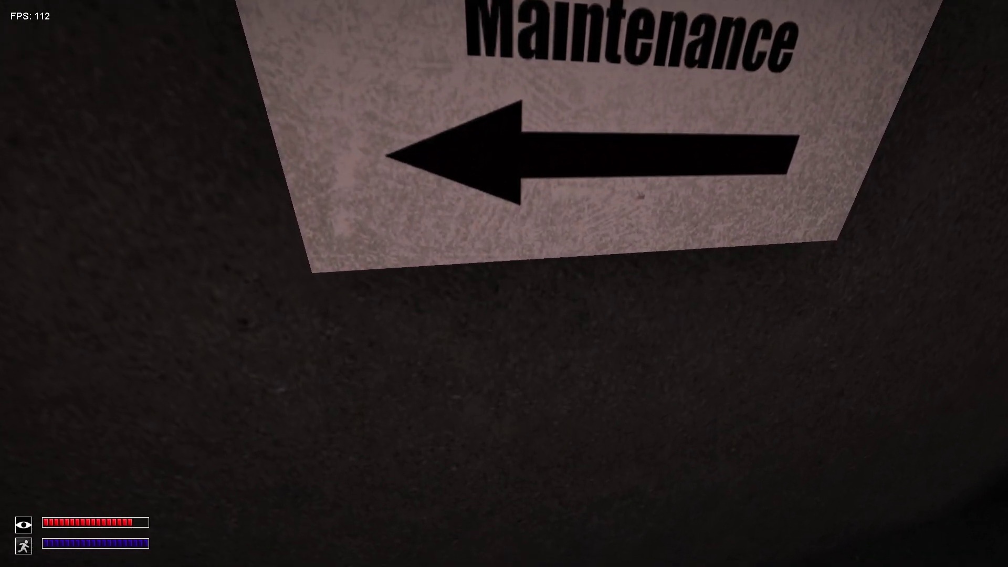
{"action": "mouse_move", "coordinate": [504, 284]}
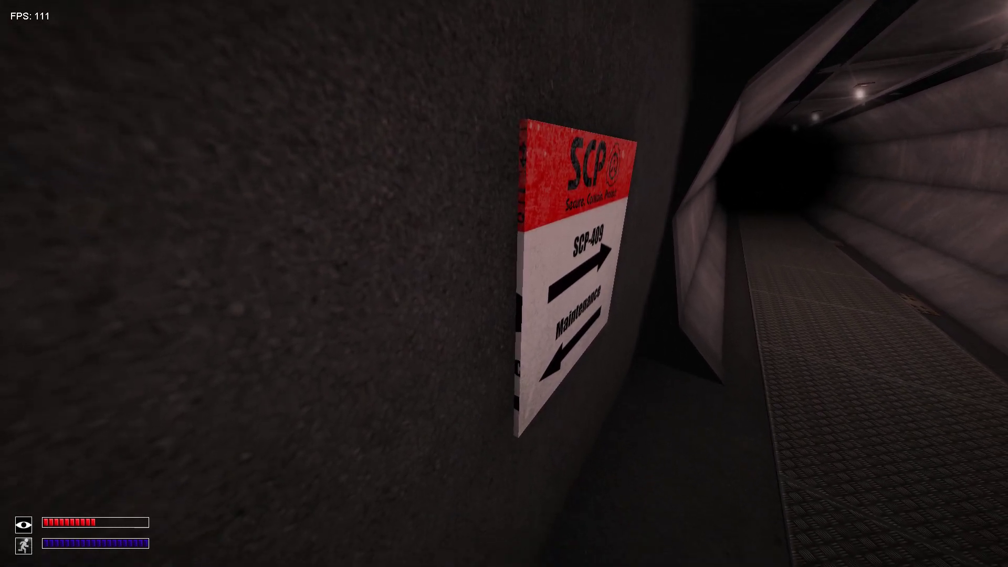
{"action": "mouse_move", "coordinate": [504, 283]}
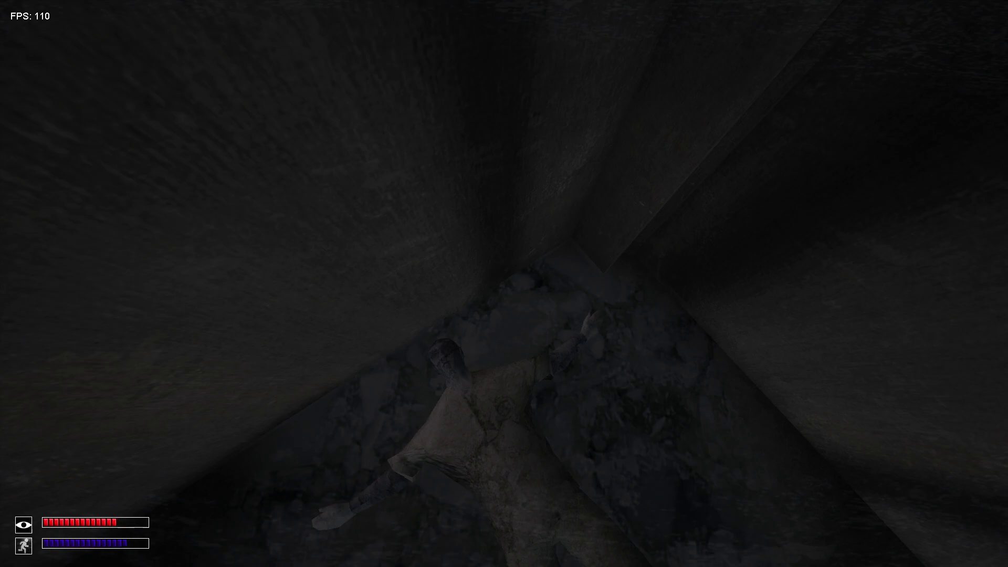
{"action": "mouse_move", "coordinate": [504, 284]}
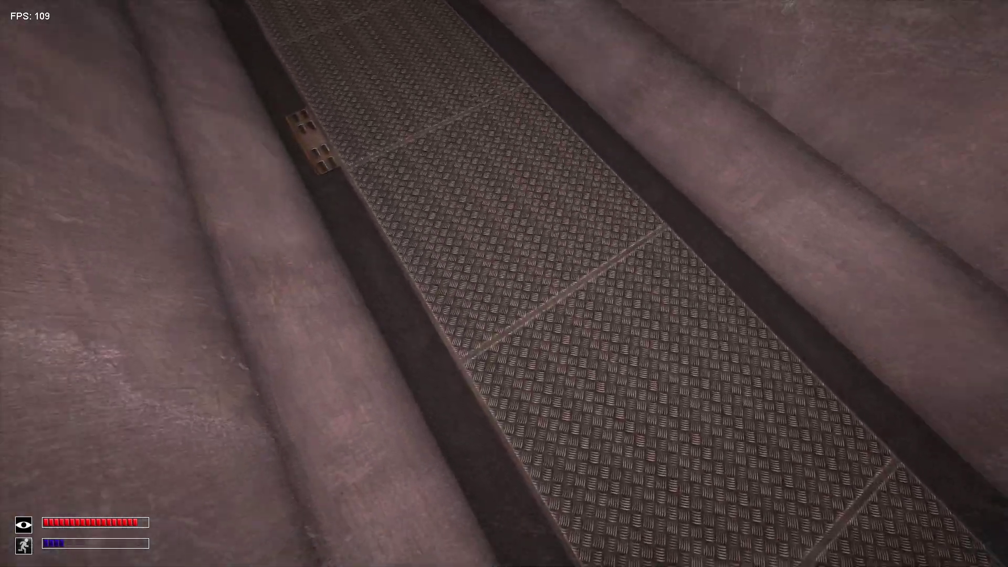
{"action": "mouse_move", "coordinate": [504, 283]}
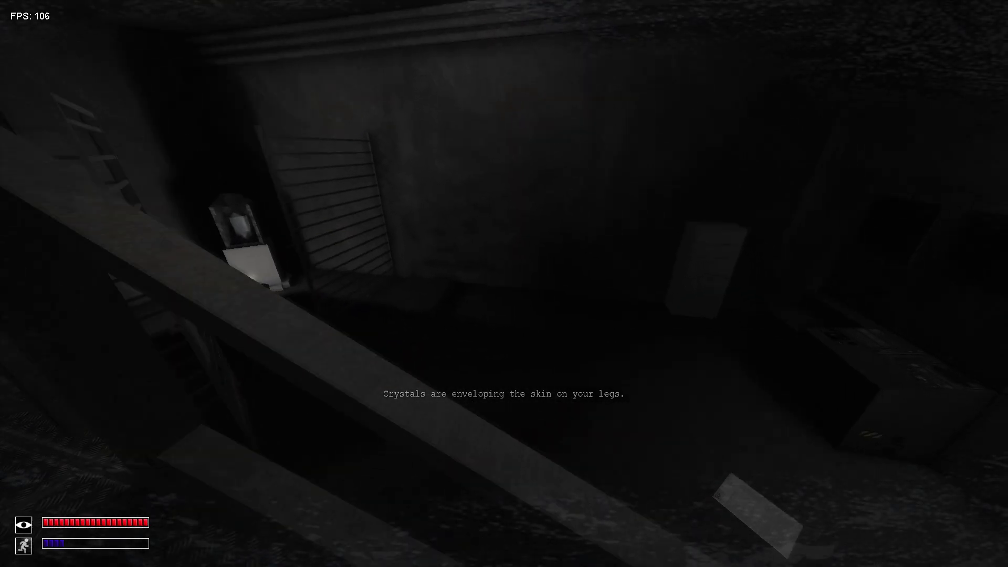
{"action": "mouse_move", "coordinate": [504, 284]}
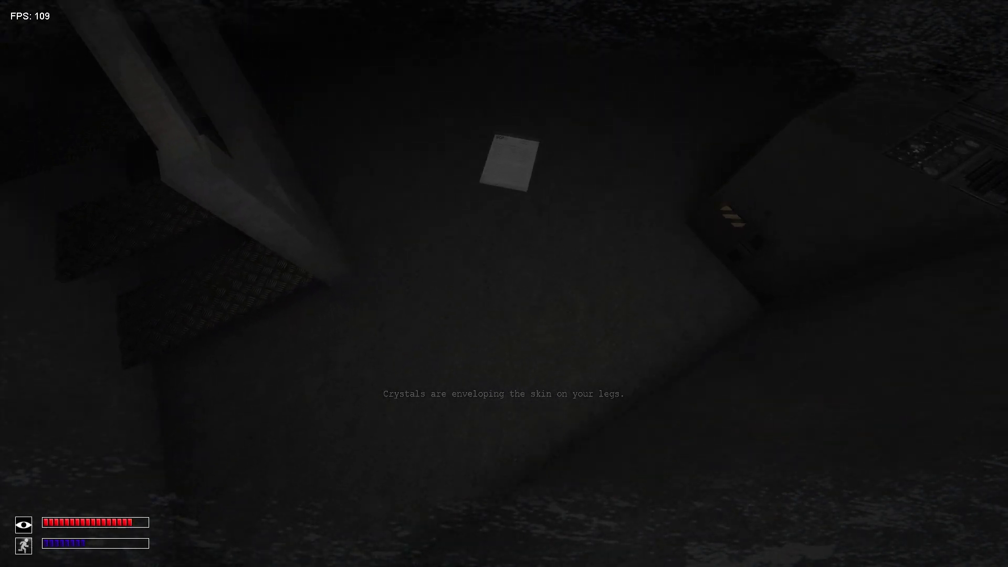
{"action": "mouse_move", "coordinate": [504, 284]}
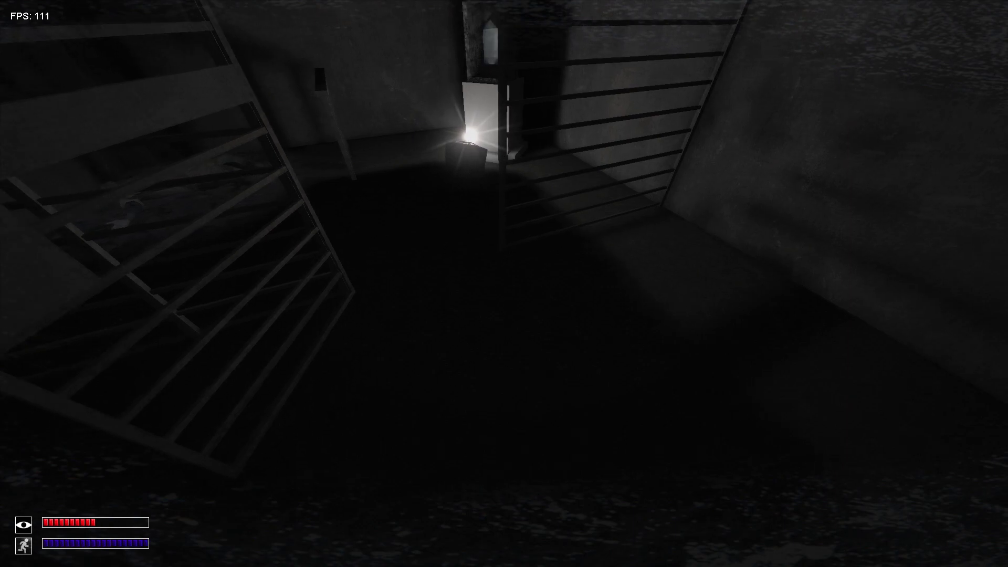
{"action": "mouse_move", "coordinate": [504, 283]}
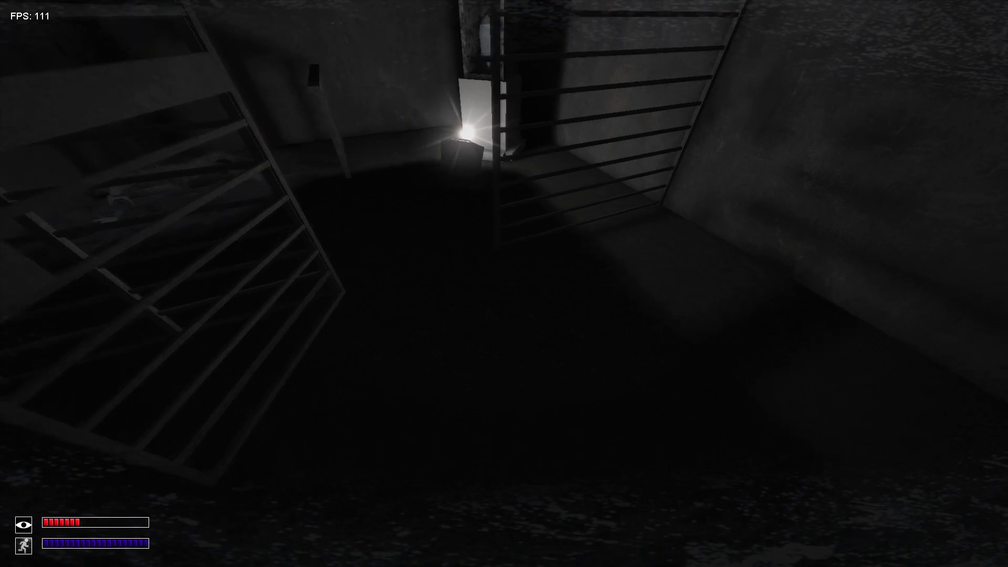
{"action": "mouse_move", "coordinate": [504, 284]}
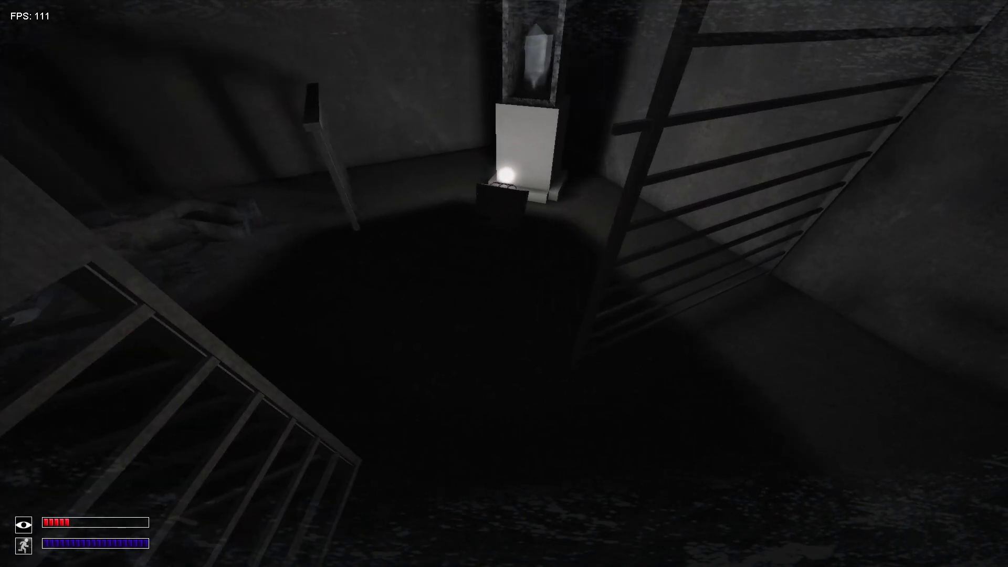
{"action": "mouse_move", "coordinate": [504, 283]}
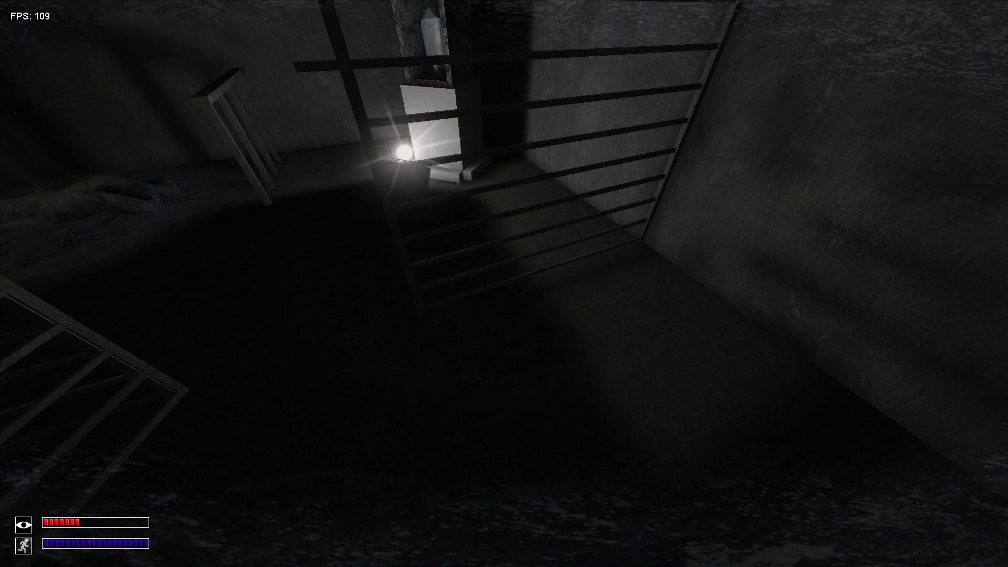
{"action": "mouse_move", "coordinate": [504, 283]}
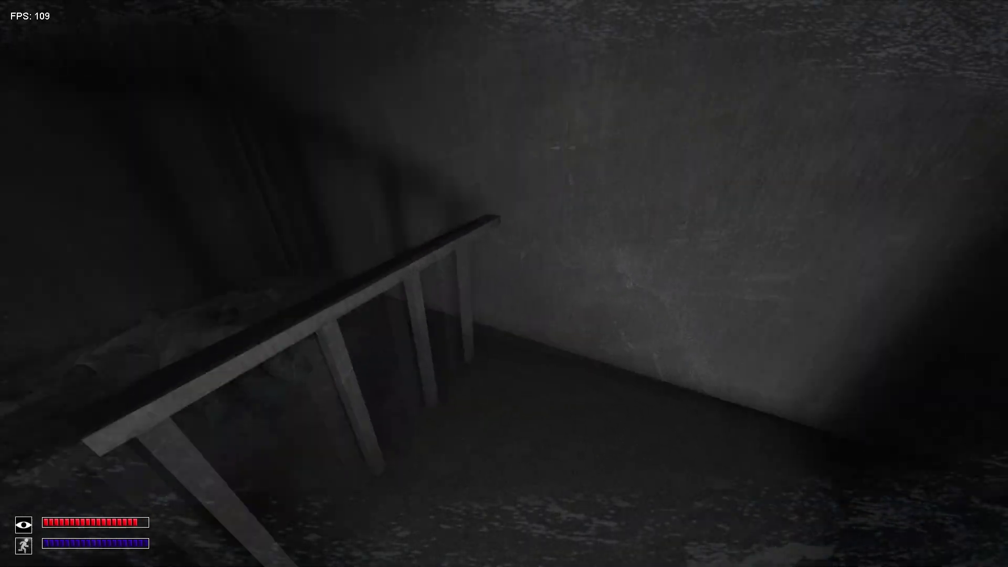
{"action": "mouse_move", "coordinate": [504, 283]}
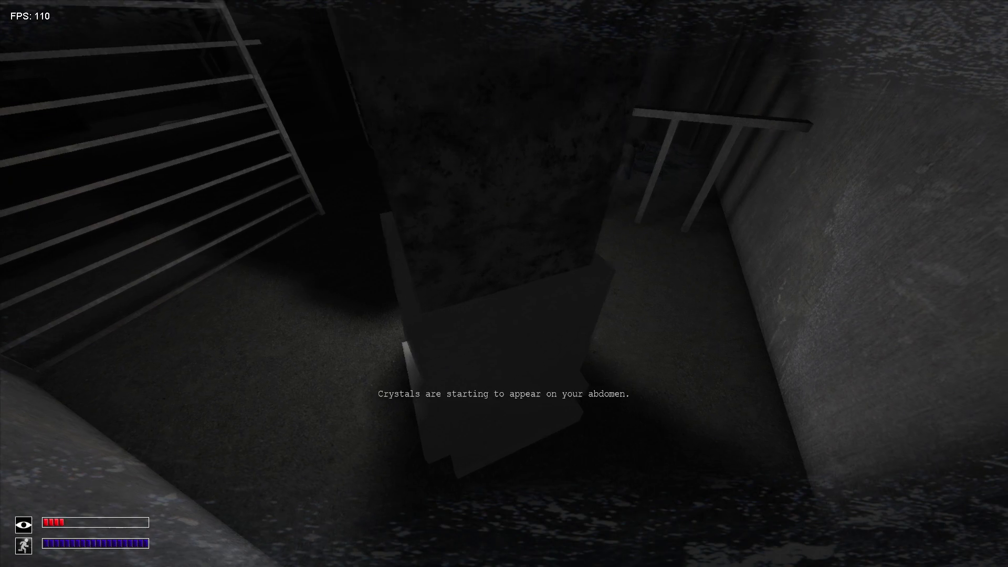
{"action": "mouse_move", "coordinate": [504, 283]}
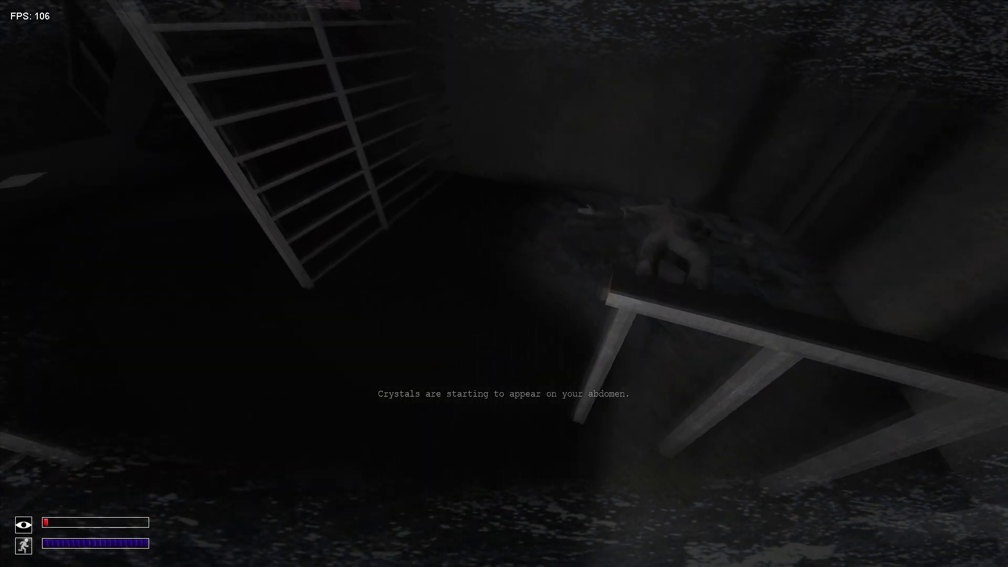
{"action": "mouse_move", "coordinate": [504, 283]}
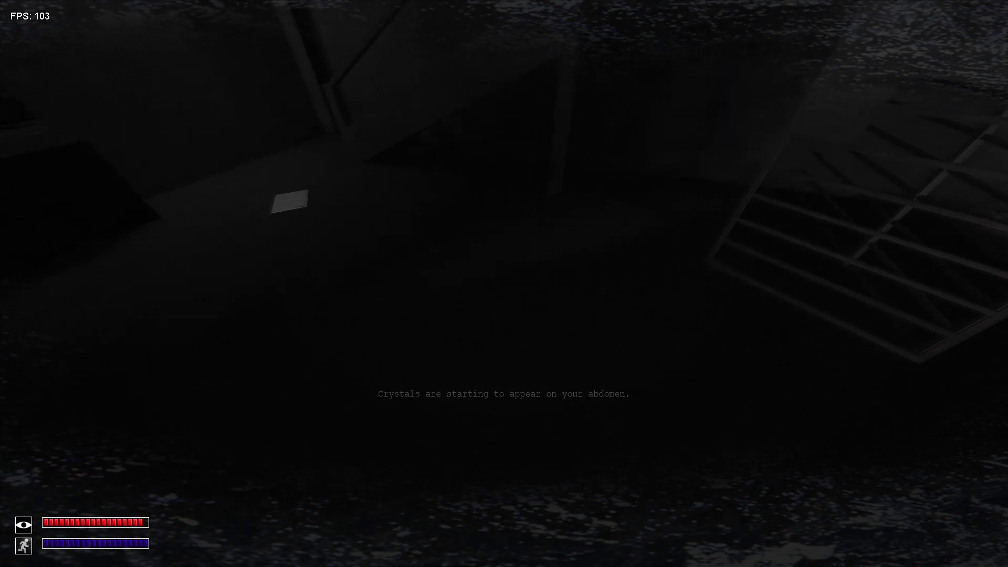
{"action": "mouse_move", "coordinate": [504, 284]}
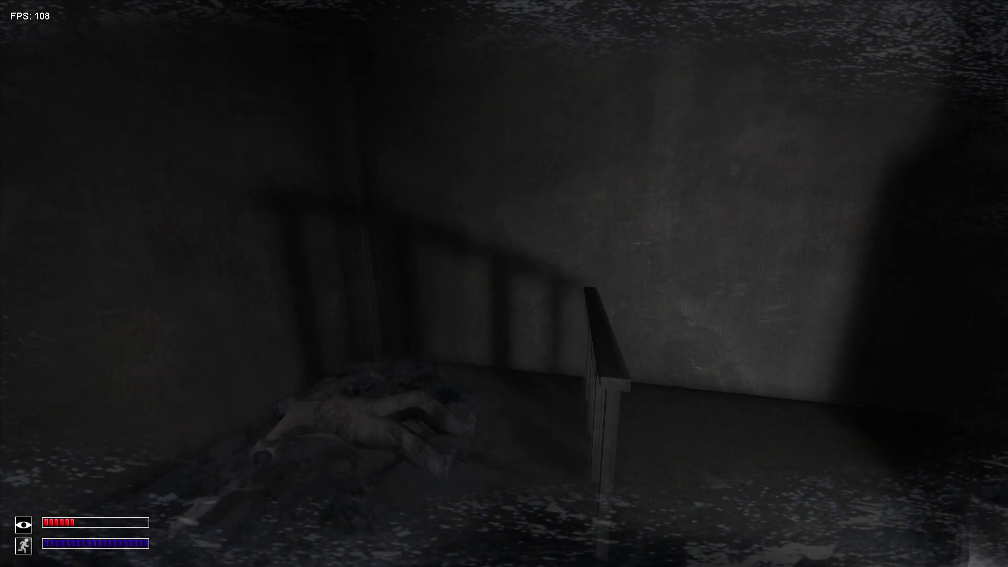
{"action": "mouse_move", "coordinate": [504, 284]}
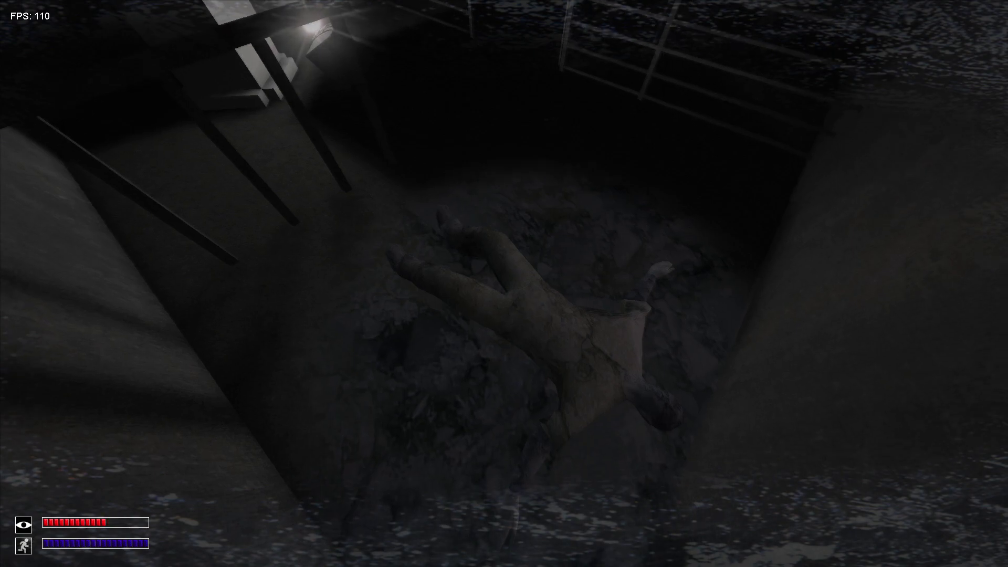
{"action": "mouse_move", "coordinate": [504, 283]}
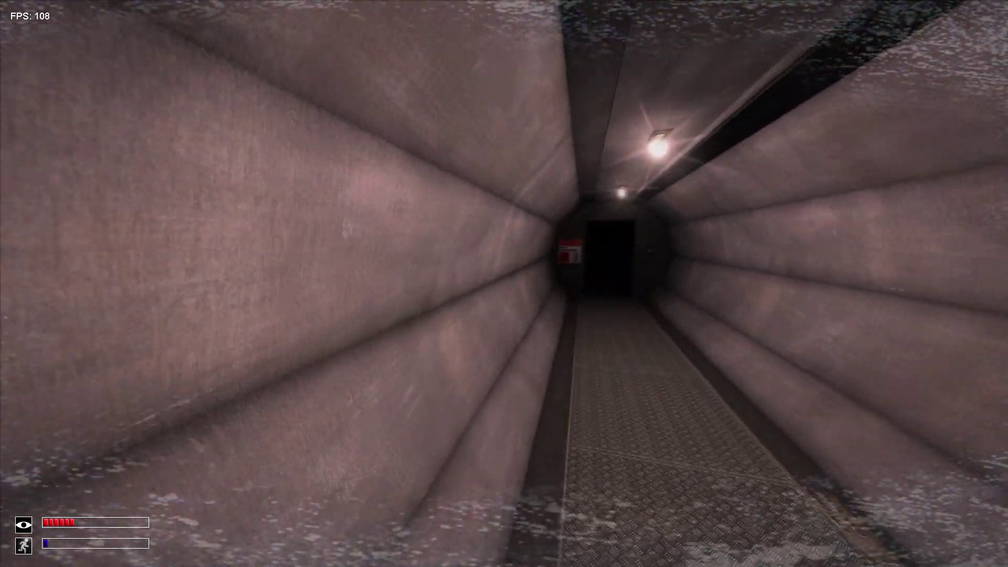
{"action": "key", "text": "w"}
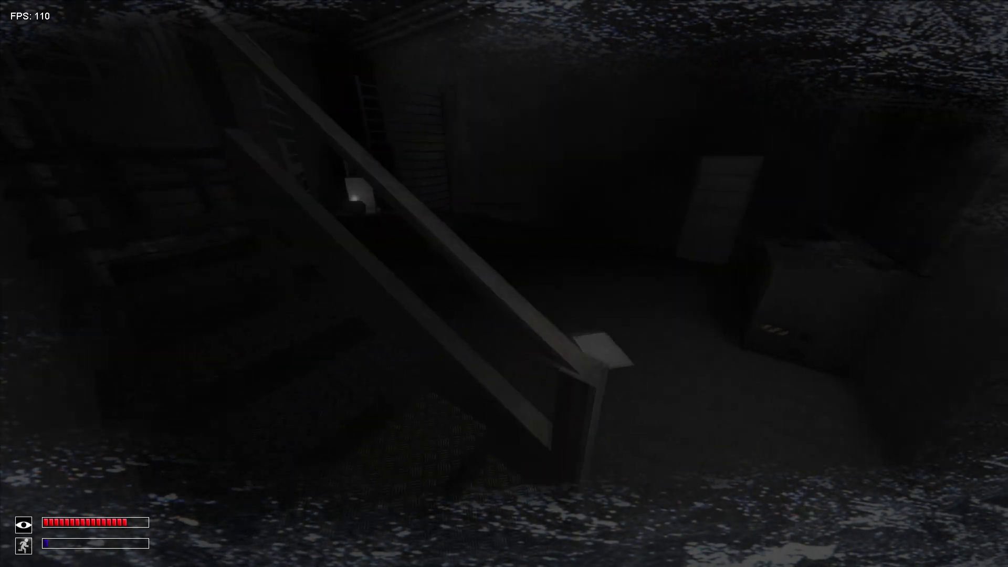
{"action": "mouse_move", "coordinate": [504, 283]}
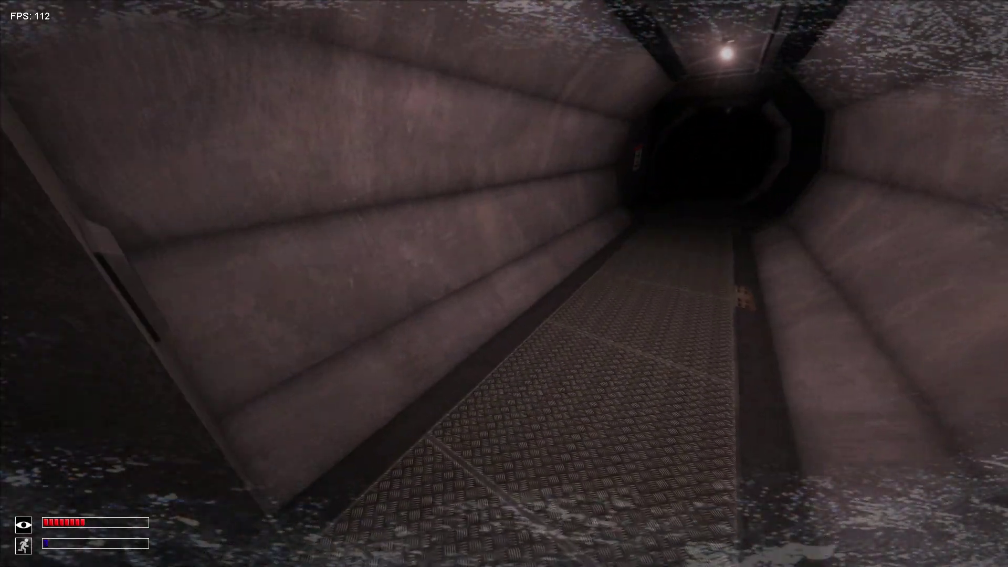
{"action": "mouse_move", "coordinate": [504, 283]}
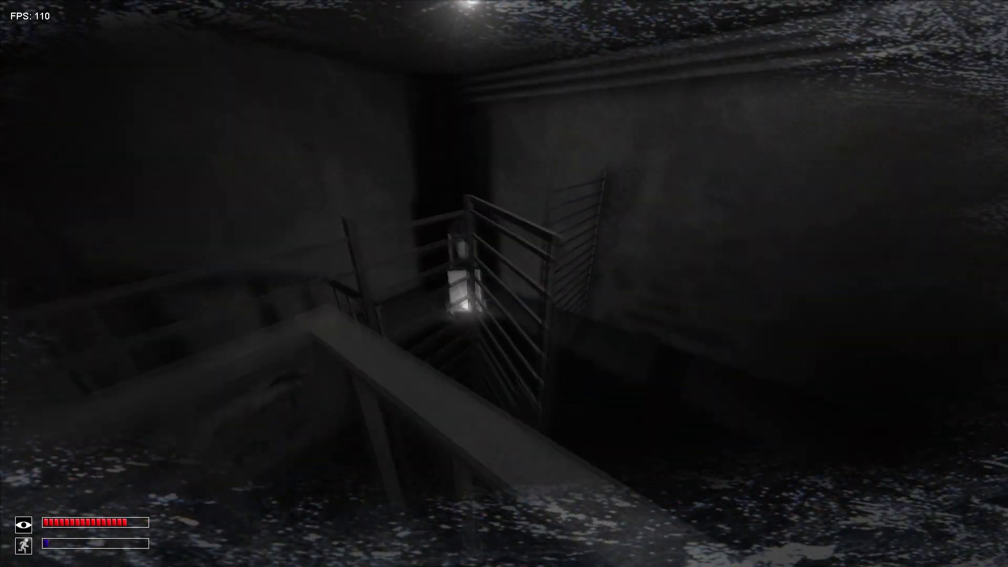
{"action": "mouse_move", "coordinate": [504, 284]}
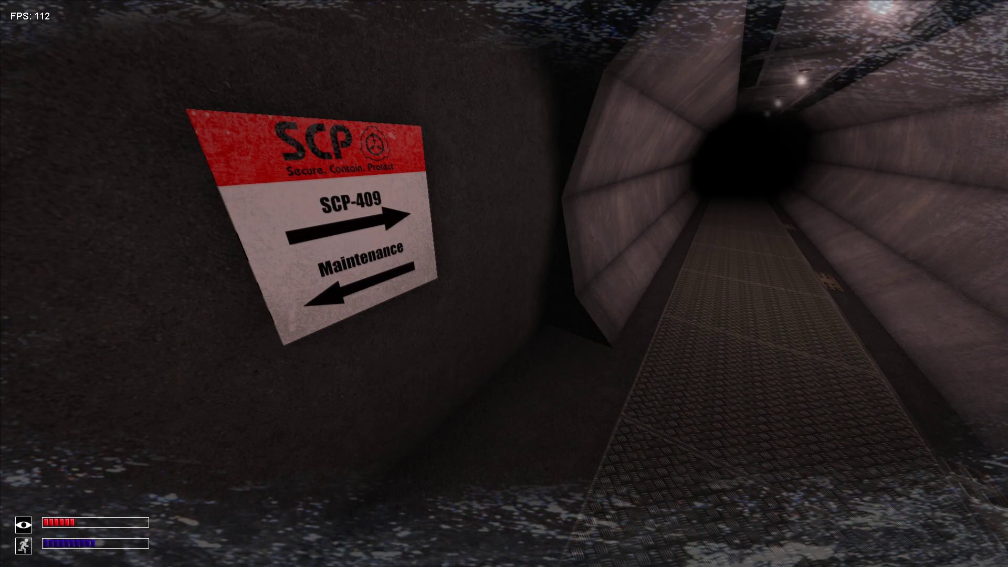
{"action": "mouse_move", "coordinate": [504, 283]}
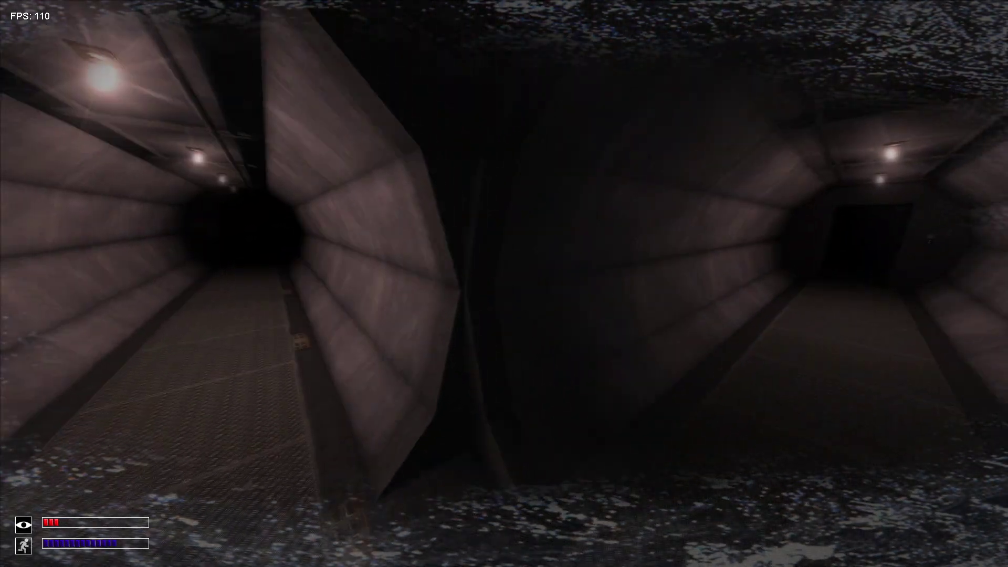
{"action": "mouse_move", "coordinate": [504, 284]}
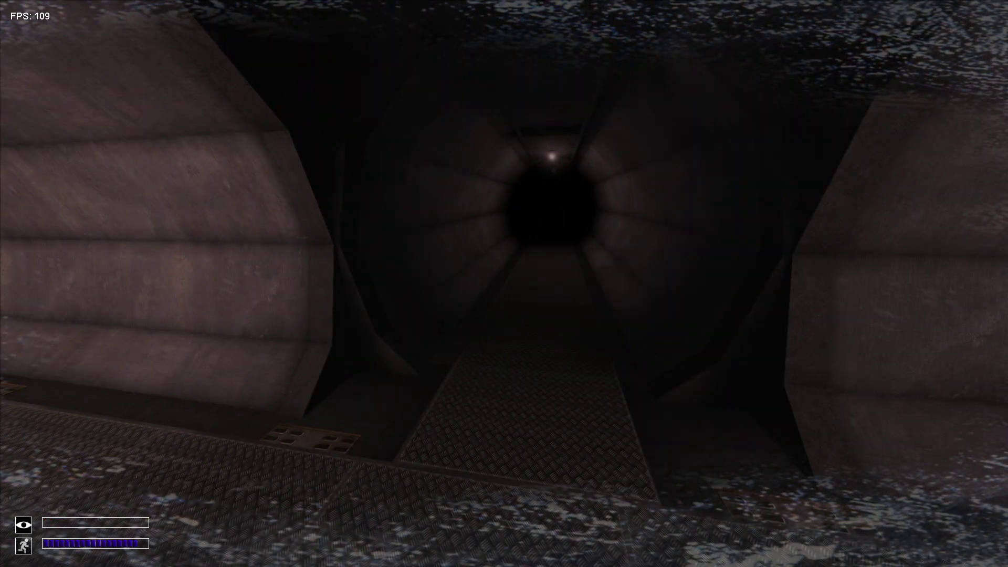
{"action": "key", "text": "w"}
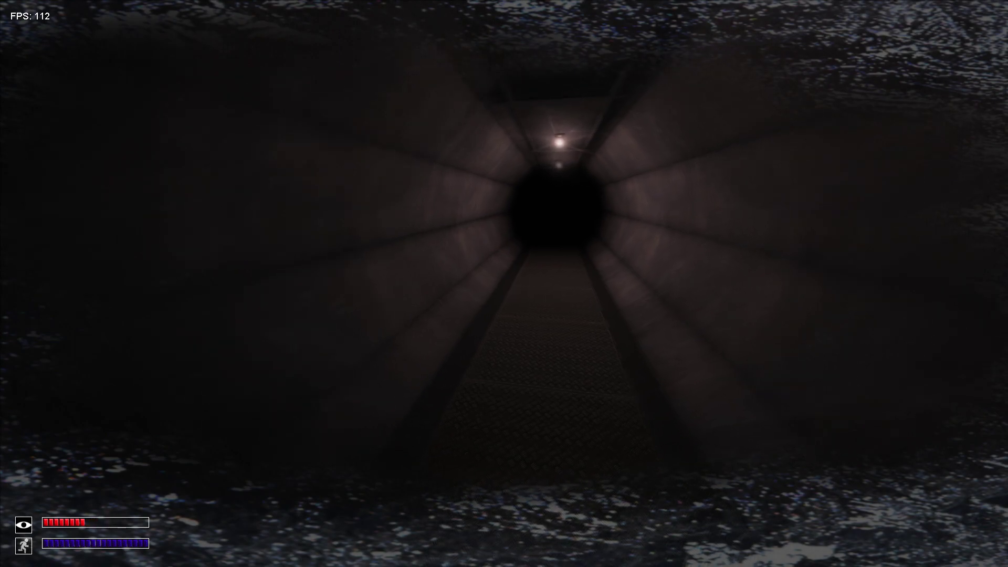
{"action": "key", "text": "w"}
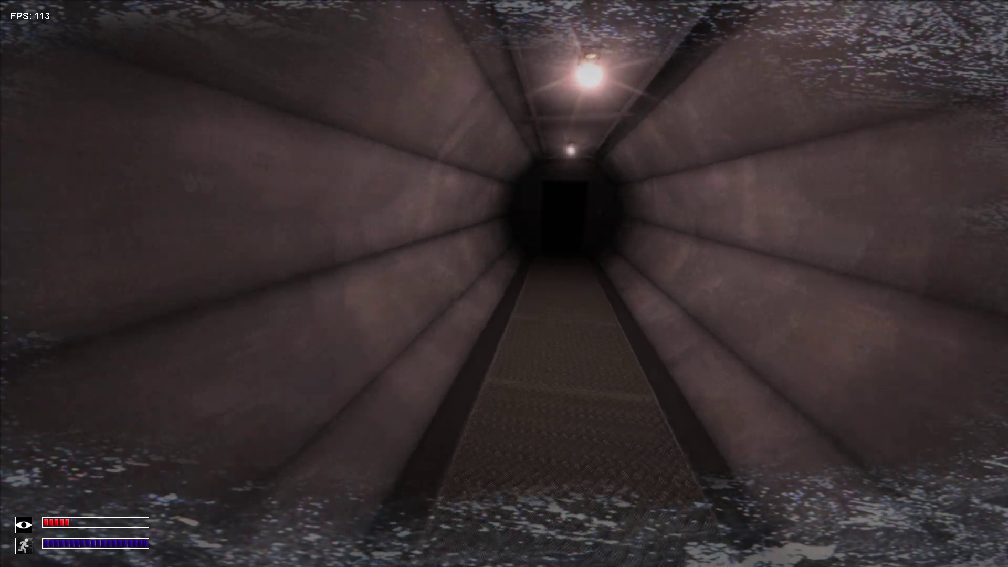
{"action": "key", "text": "w"}
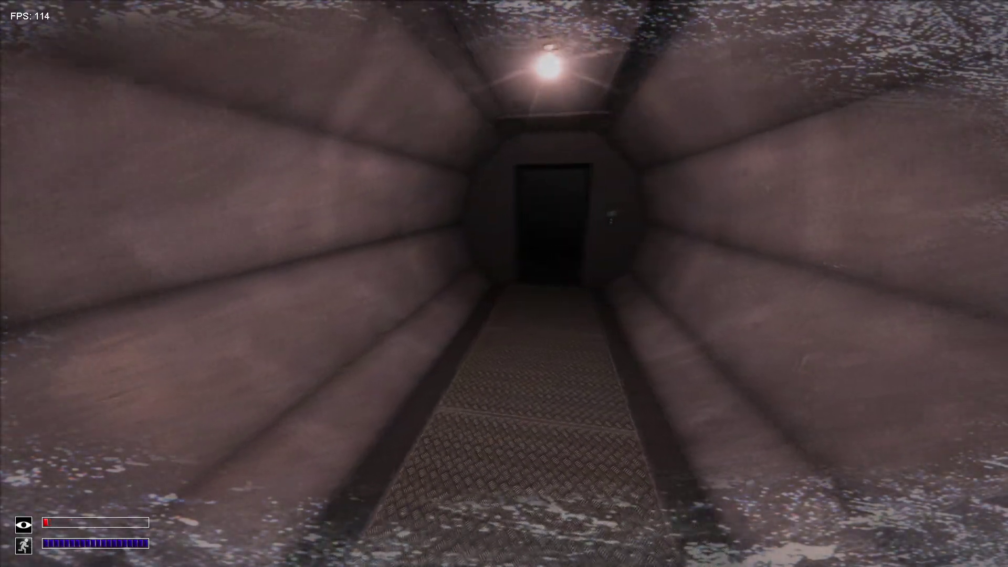
{"action": "key", "text": "w"}
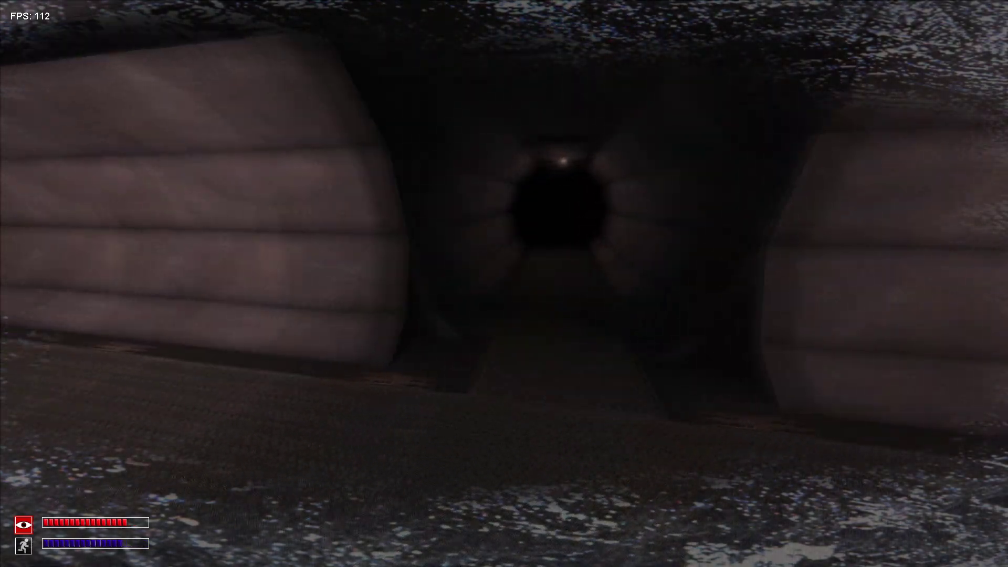
{"action": "key", "text": "w"}
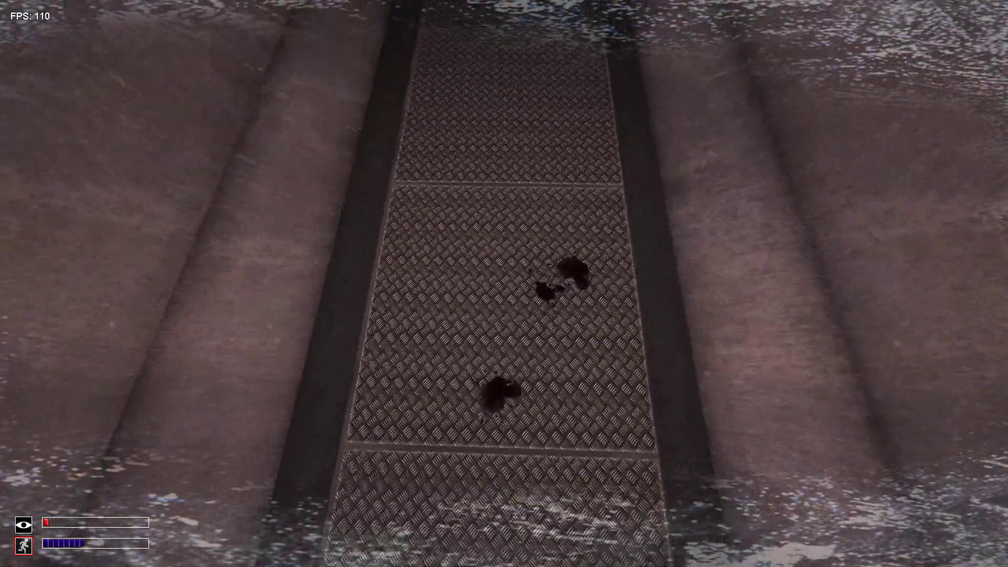
{"action": "mouse_move", "coordinate": [504, 284]}
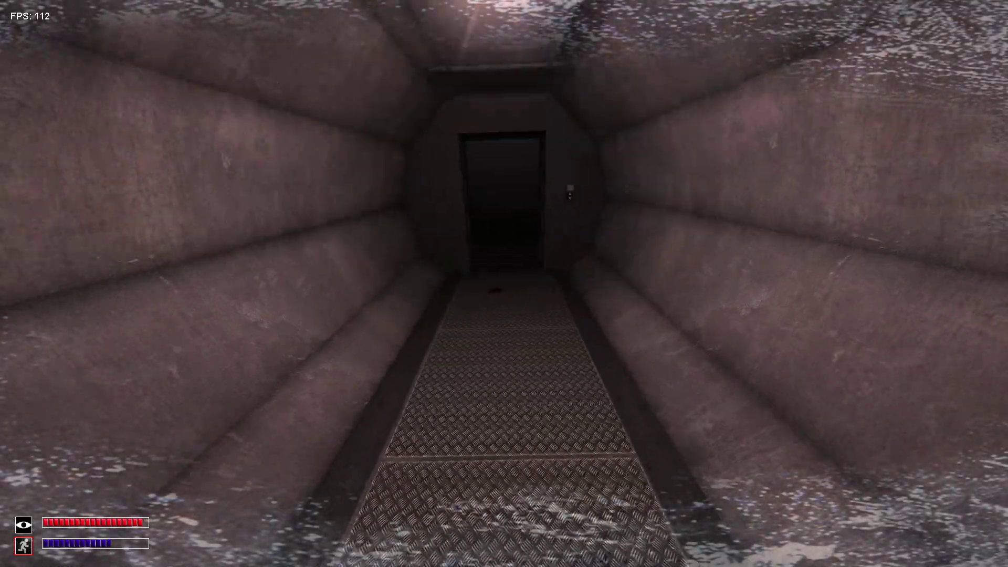